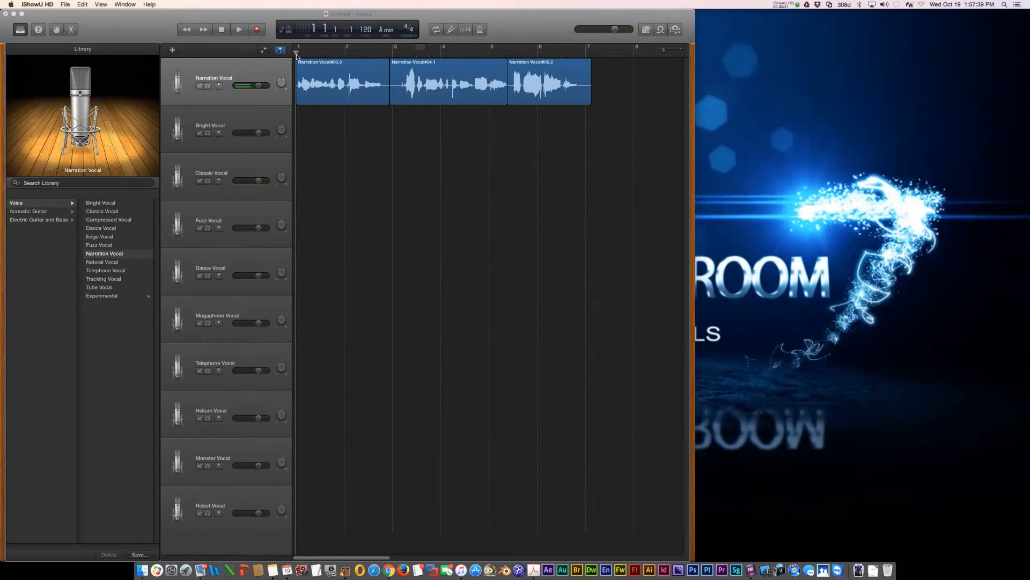
Play back the narration recording, then stop and return to the start.
{"action": "left_click", "coordinate": [238, 29]}
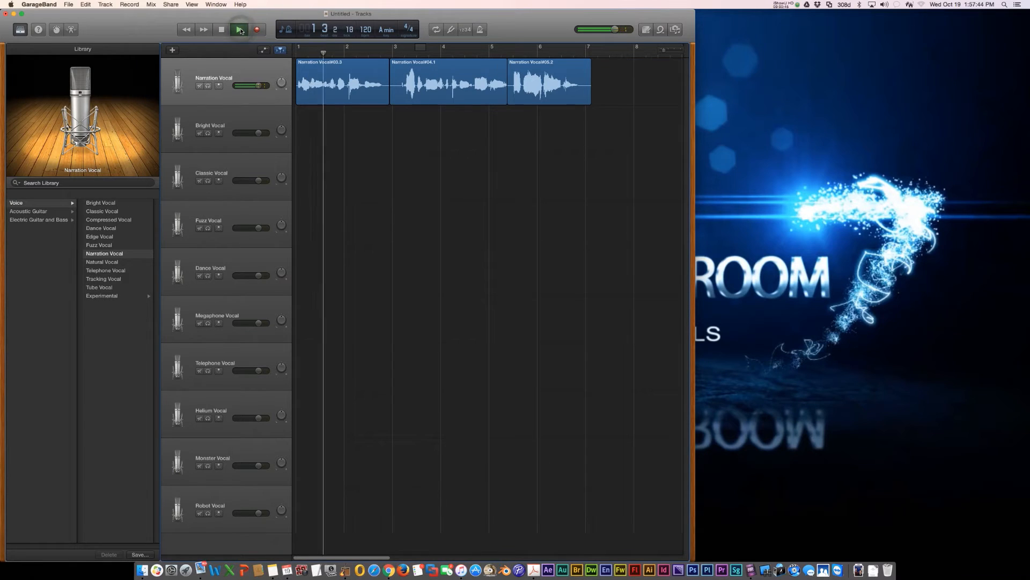
{"action": "left_click", "coordinate": [240, 29]}
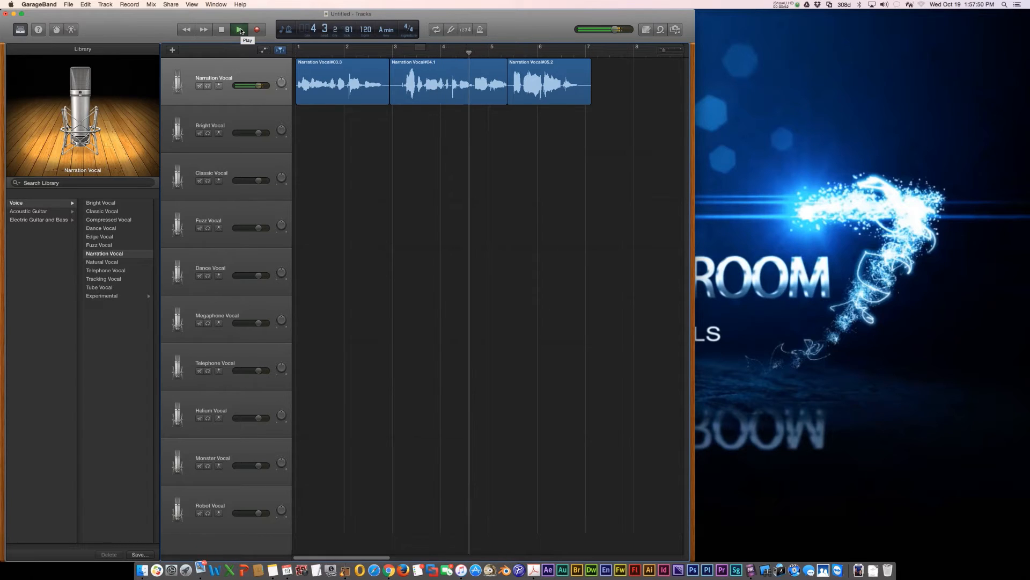
{"action": "left_click", "coordinate": [240, 29]}
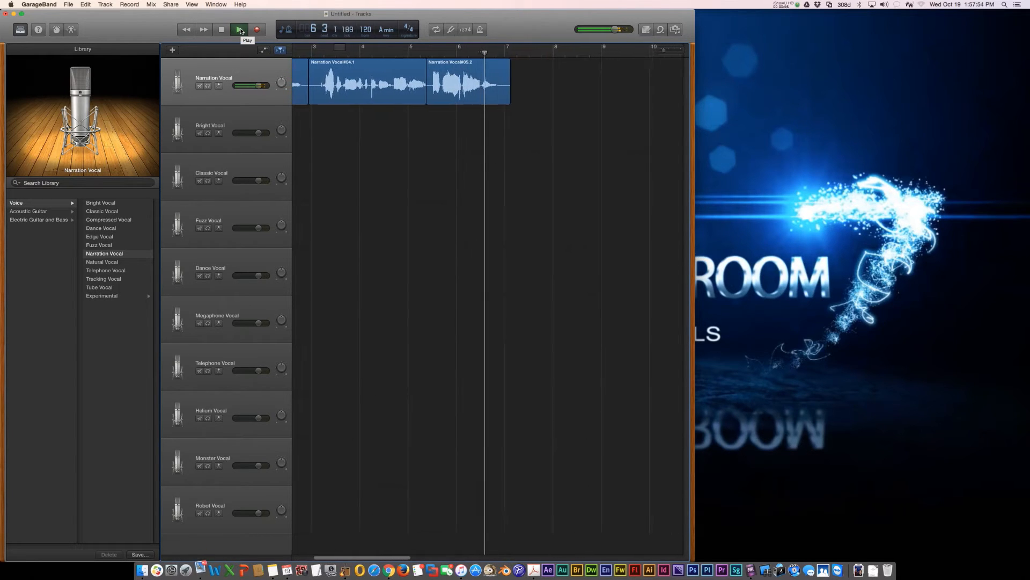
{"action": "left_click", "coordinate": [238, 29]}
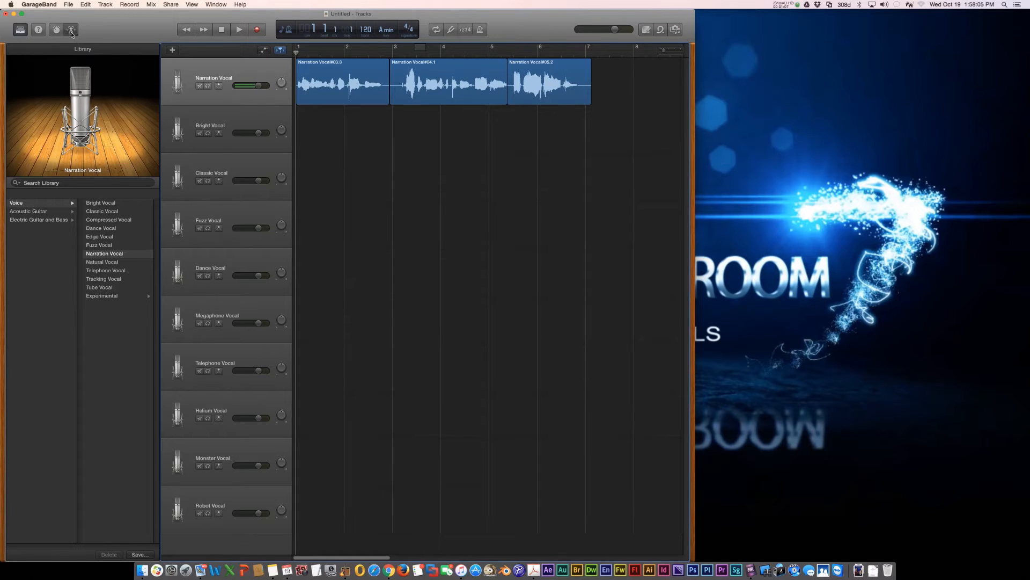
In the Narration Vocal editor, set Pitch Correction to 100 with Limit to Key enabled.
{"action": "left_click", "coordinate": [71, 29]}
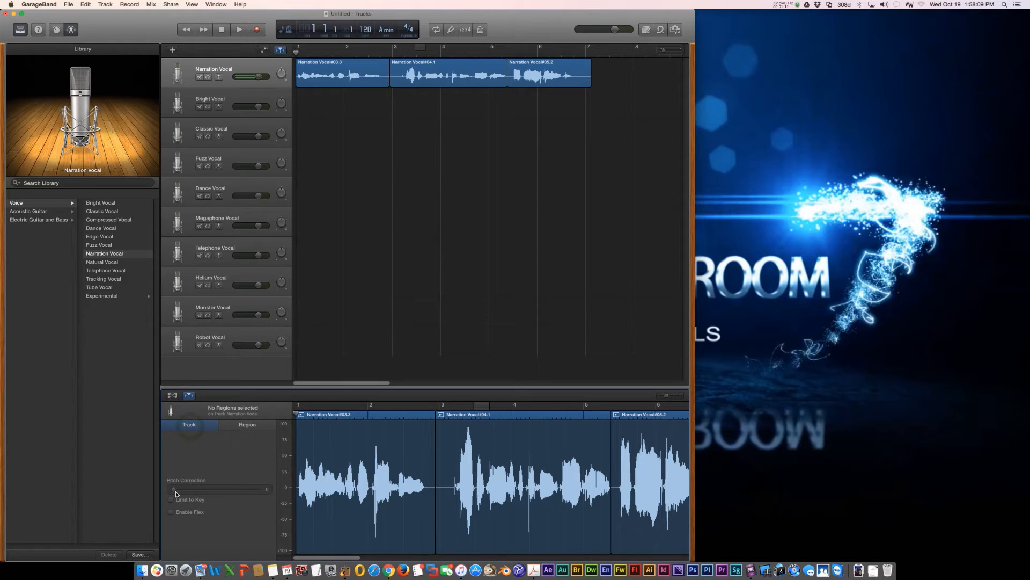
{"action": "left_click_drag", "start_coordinate": [172, 489], "coordinate": [258, 488]}
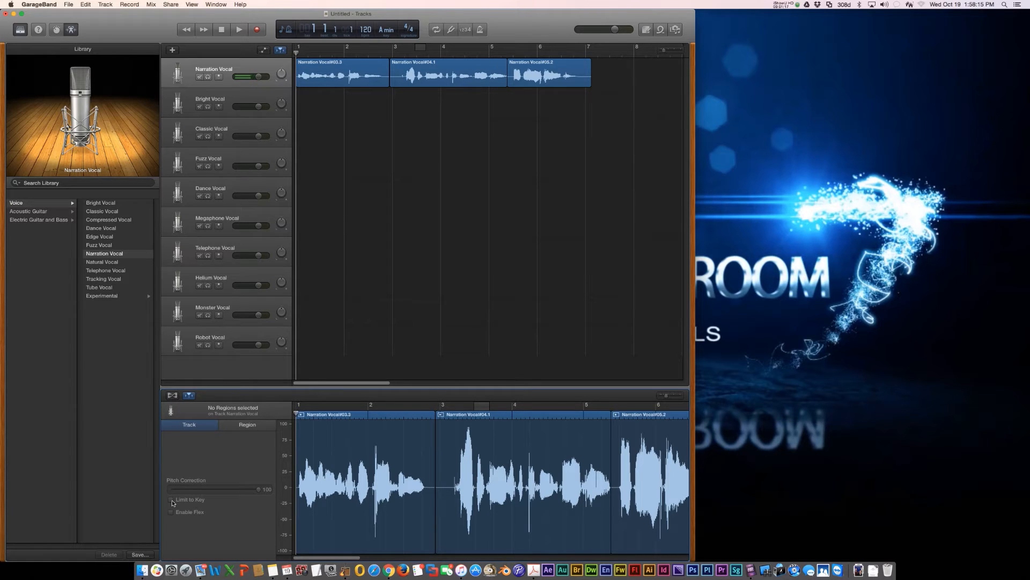
{"action": "left_click", "coordinate": [170, 498]}
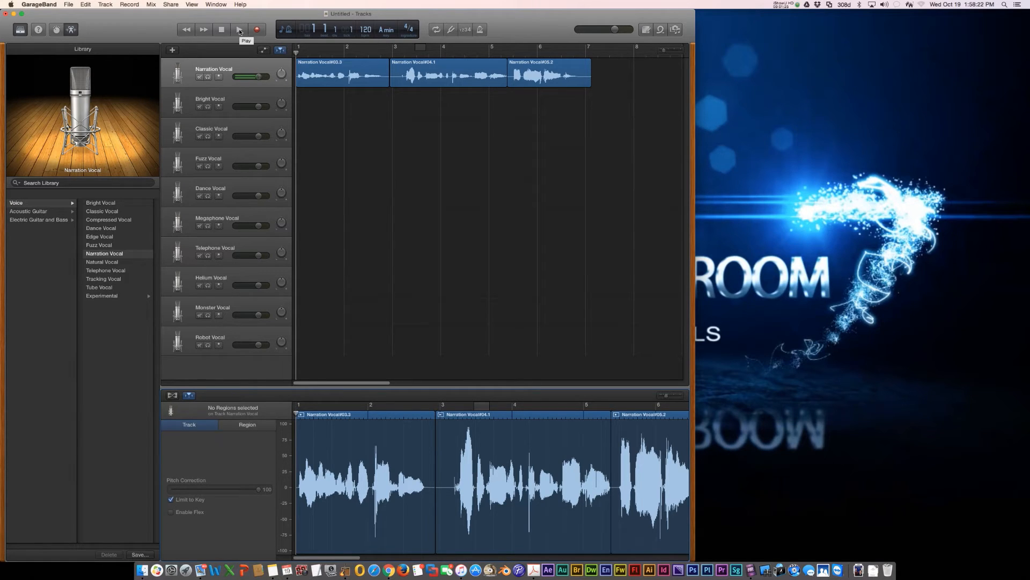
{"action": "left_click", "coordinate": [238, 29]}
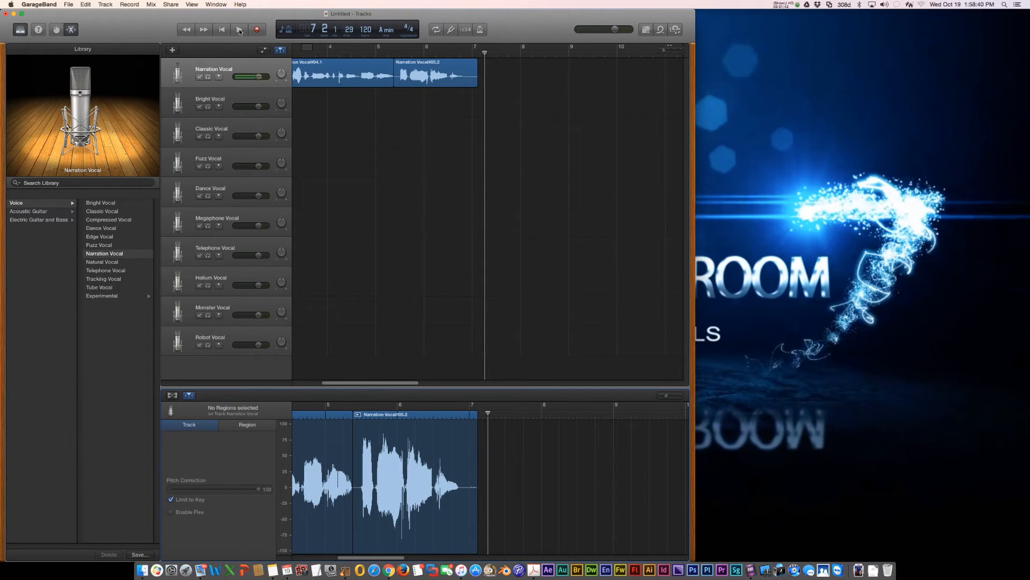
{"action": "left_click", "coordinate": [239, 29]}
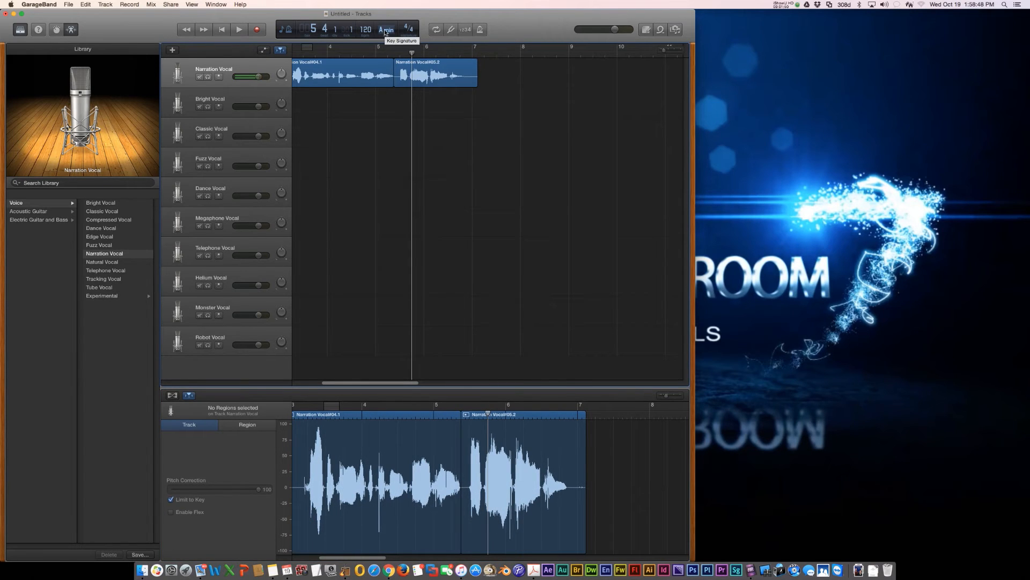
{"action": "left_click", "coordinate": [386, 30]}
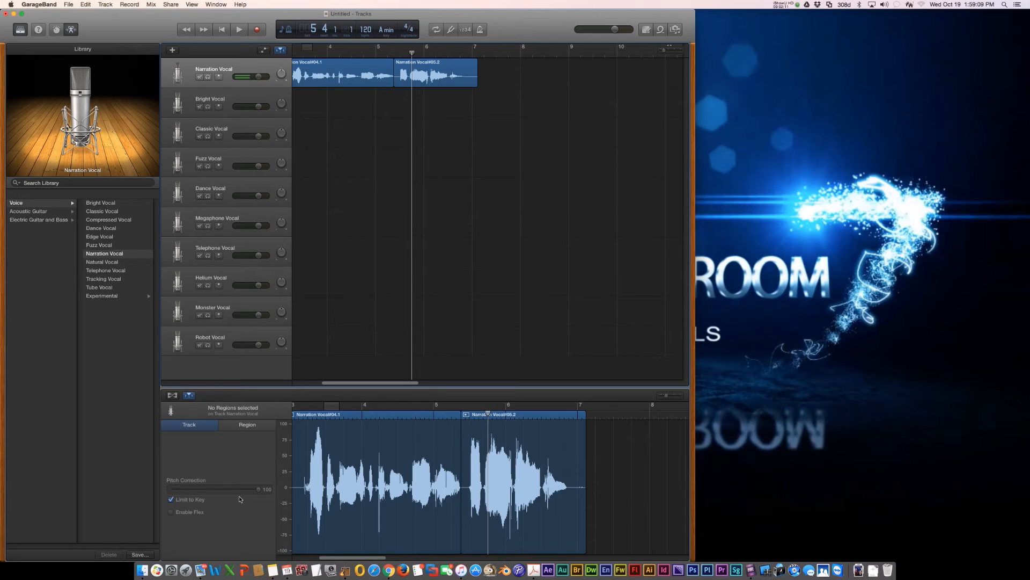
Select the Narration Vocal#05.2 region and copy it via Edit > Copy.
{"action": "left_click", "coordinate": [433, 72]}
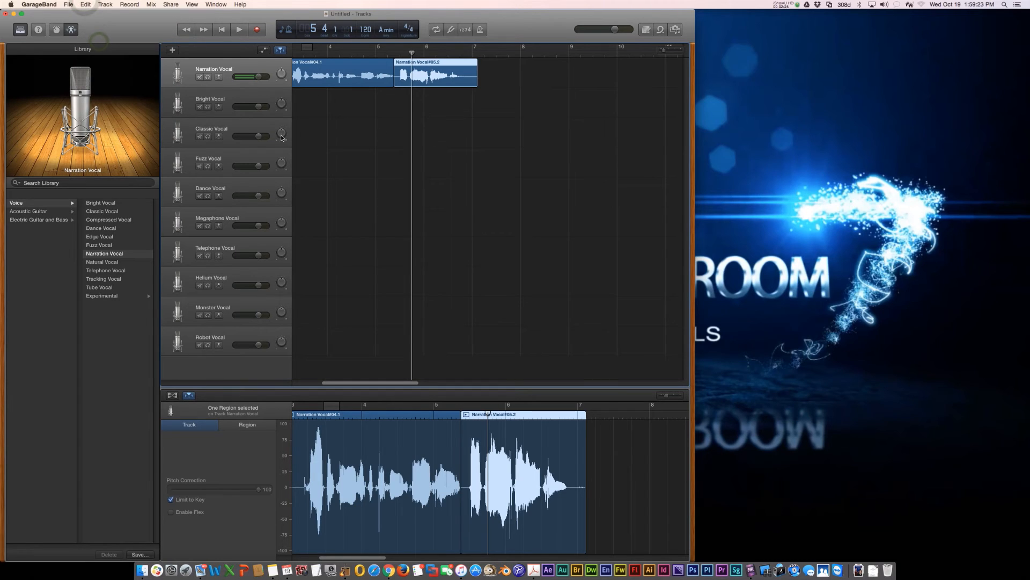
{"action": "left_click", "coordinate": [85, 4]}
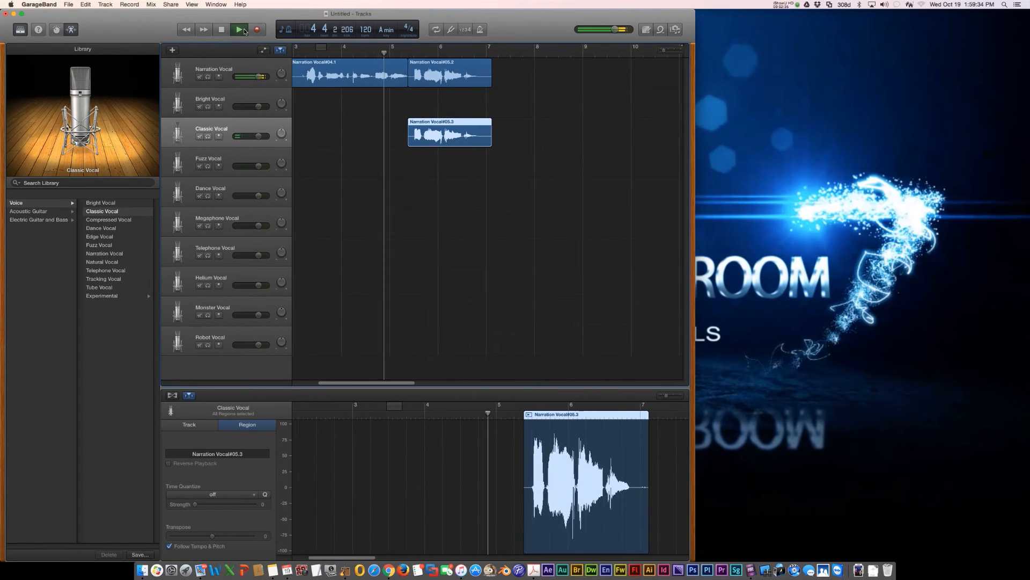
{"action": "left_click", "coordinate": [237, 29]}
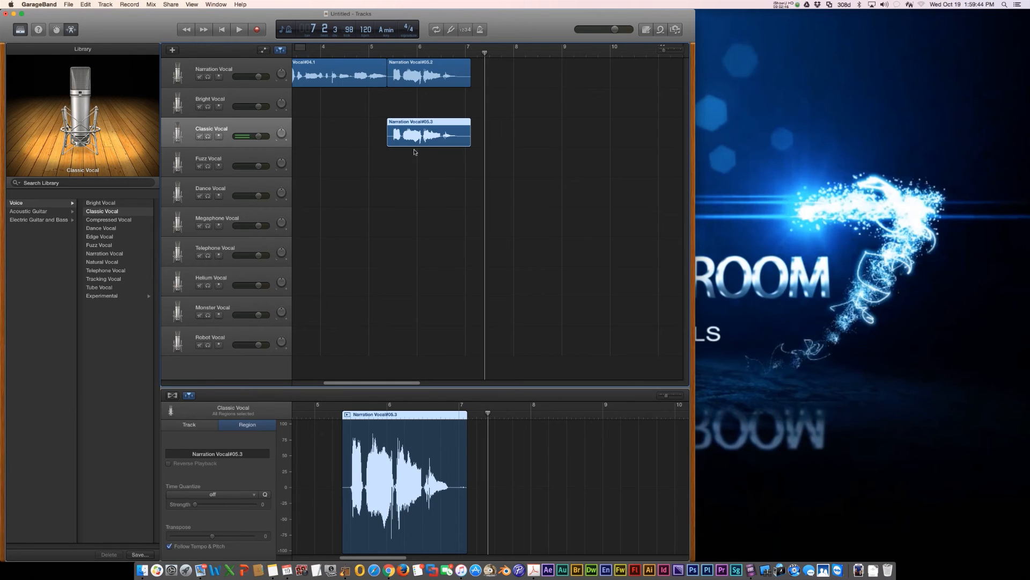
{"action": "mouse_move", "coordinate": [409, 315]}
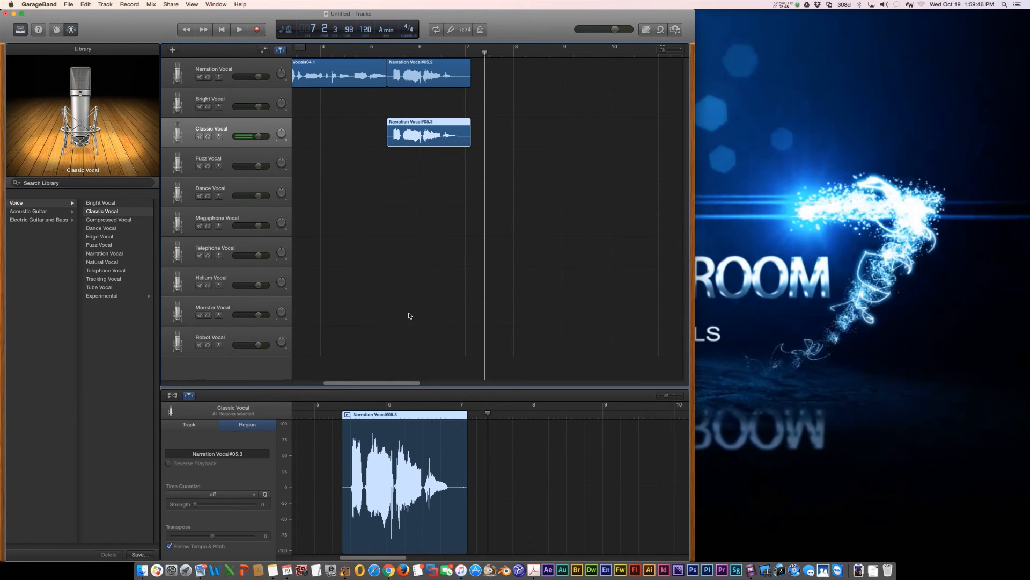
{"action": "mouse_move", "coordinate": [414, 302]}
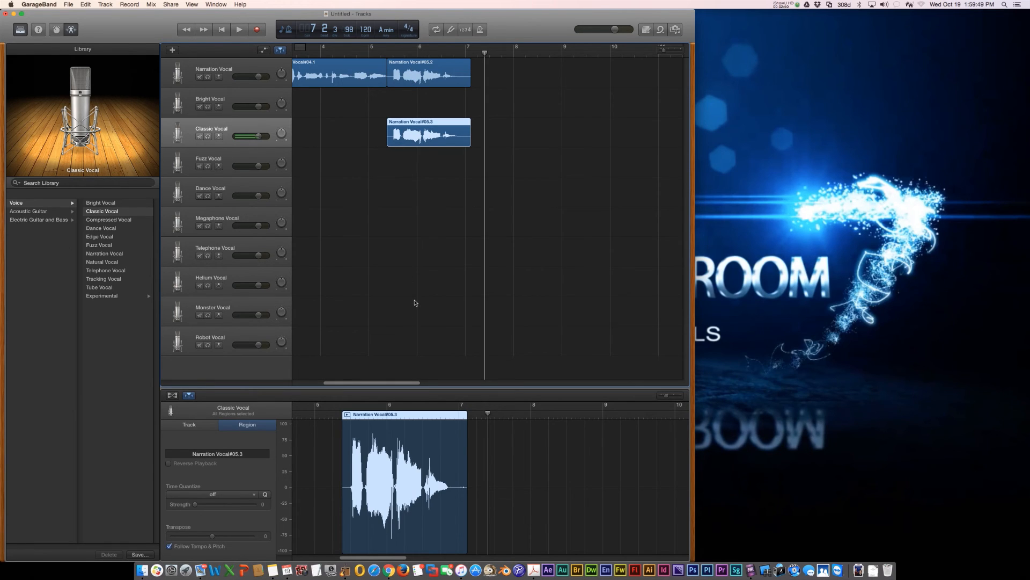